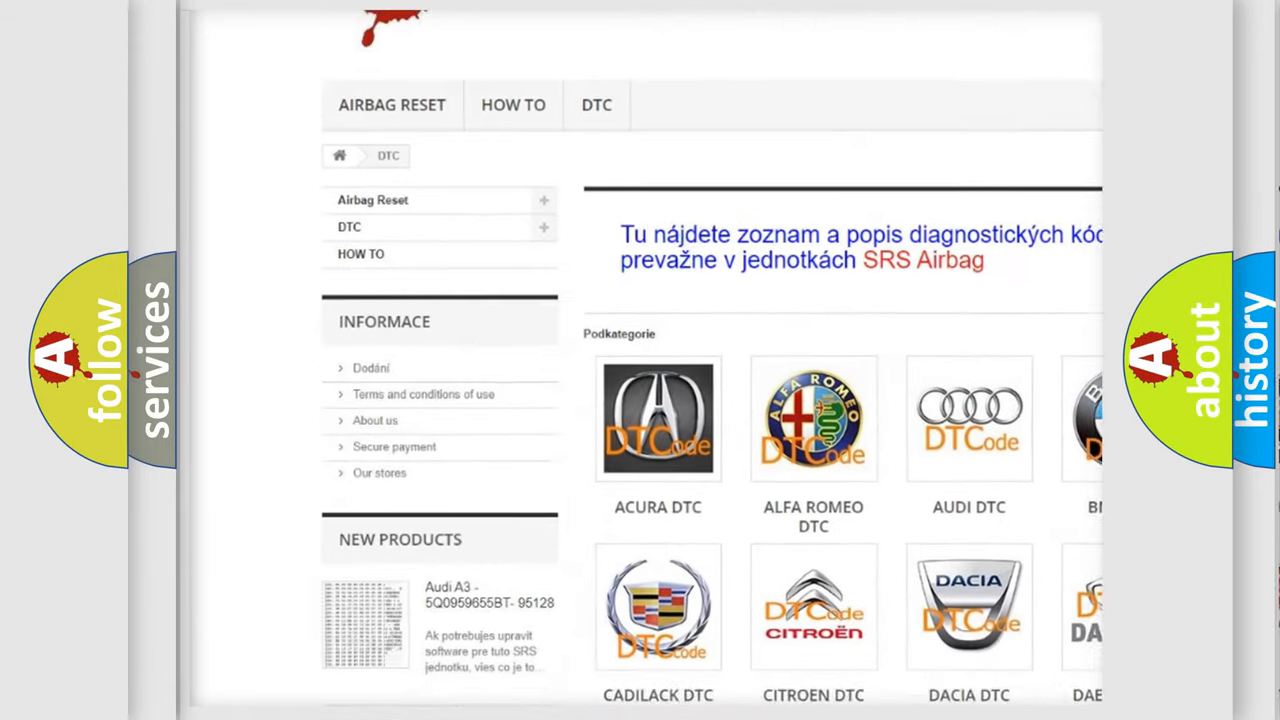
- Scroll the C128D description down to the ignition voltage, fuel level and torque converter clutch conditions
scroll(down, 3)
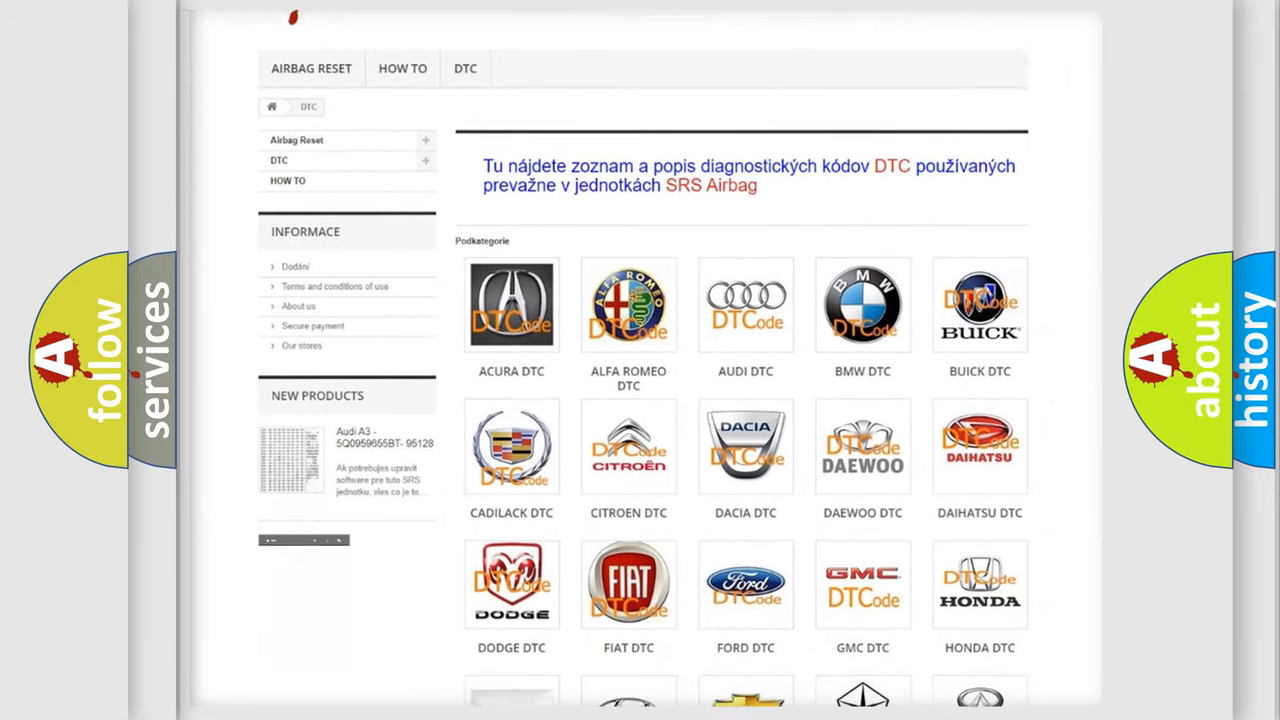
scroll(down, 3)
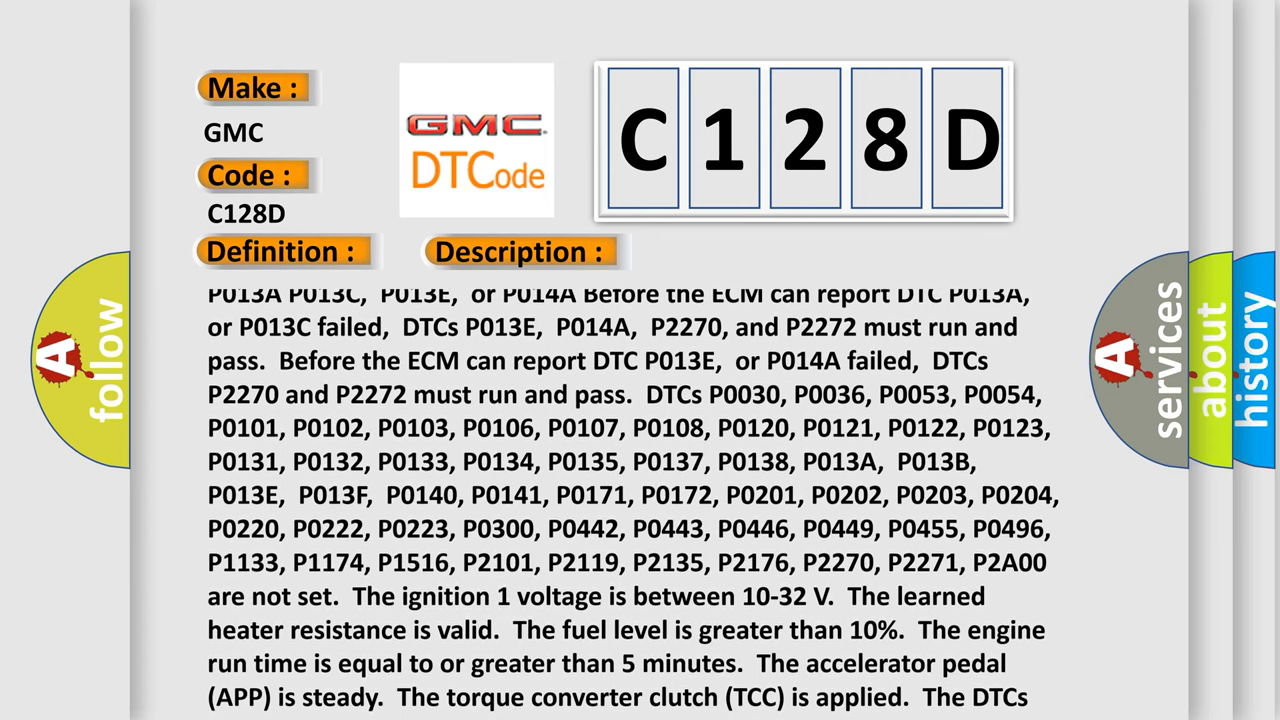
- Scroll the C128D description to its final line about DTCs running once per ignition cycle during decel fuel cut-off
scroll(down, 3)
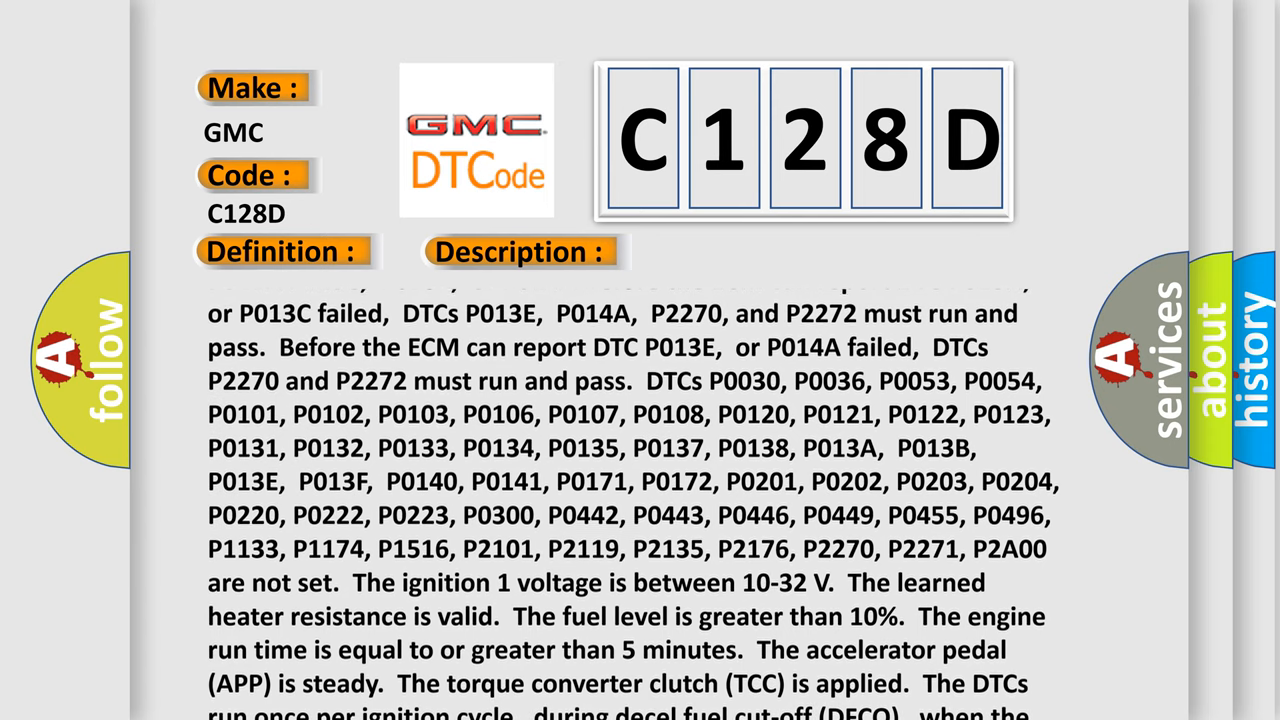
scroll(down, 3)
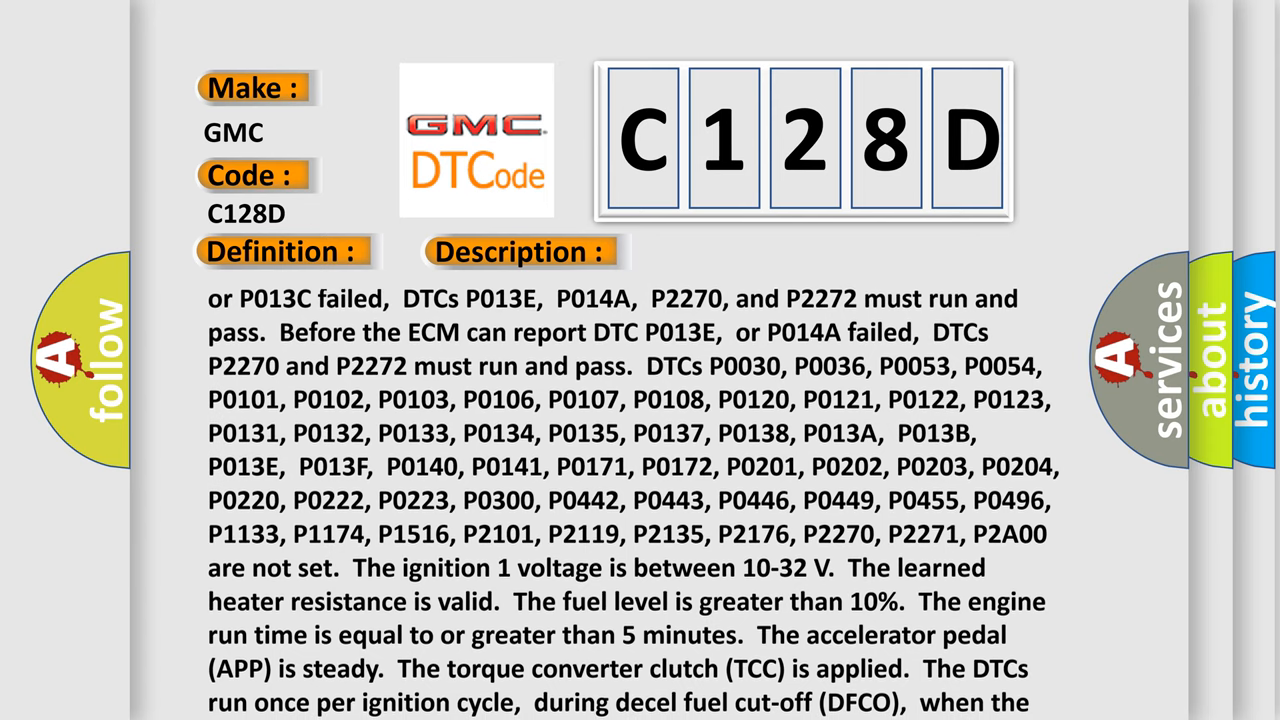
scroll(up, 3)
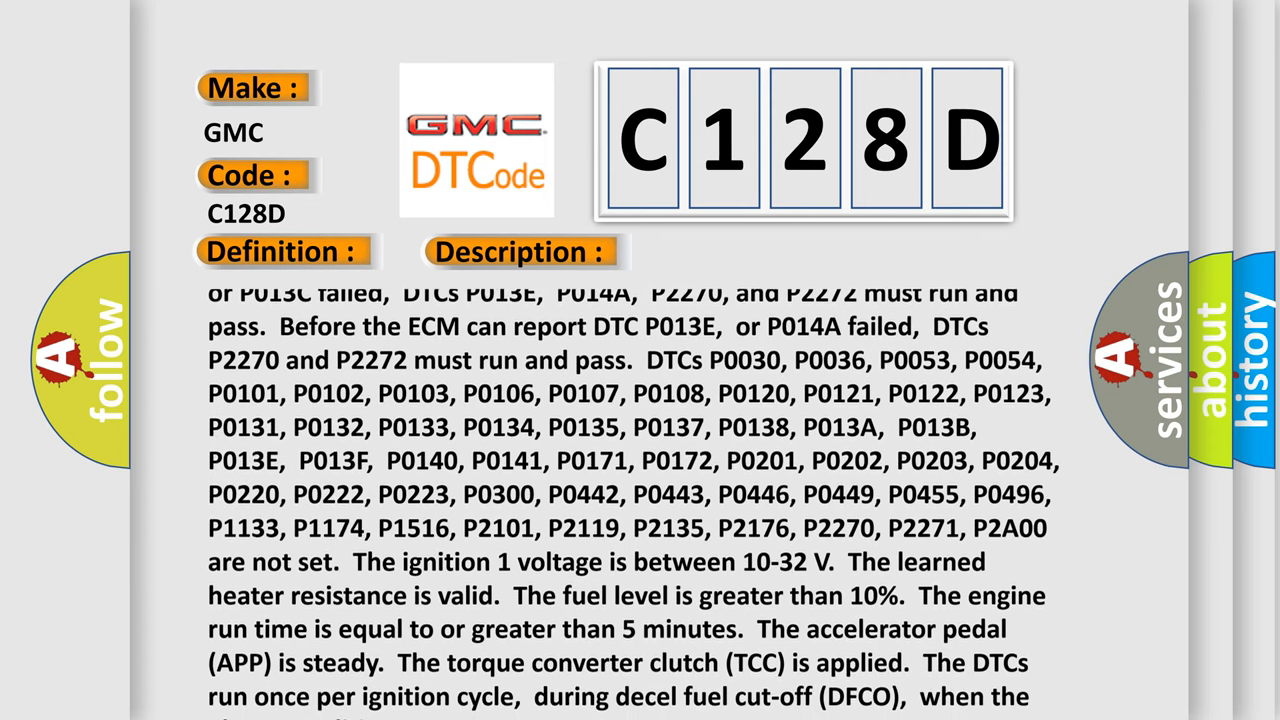
scroll(down, 3)
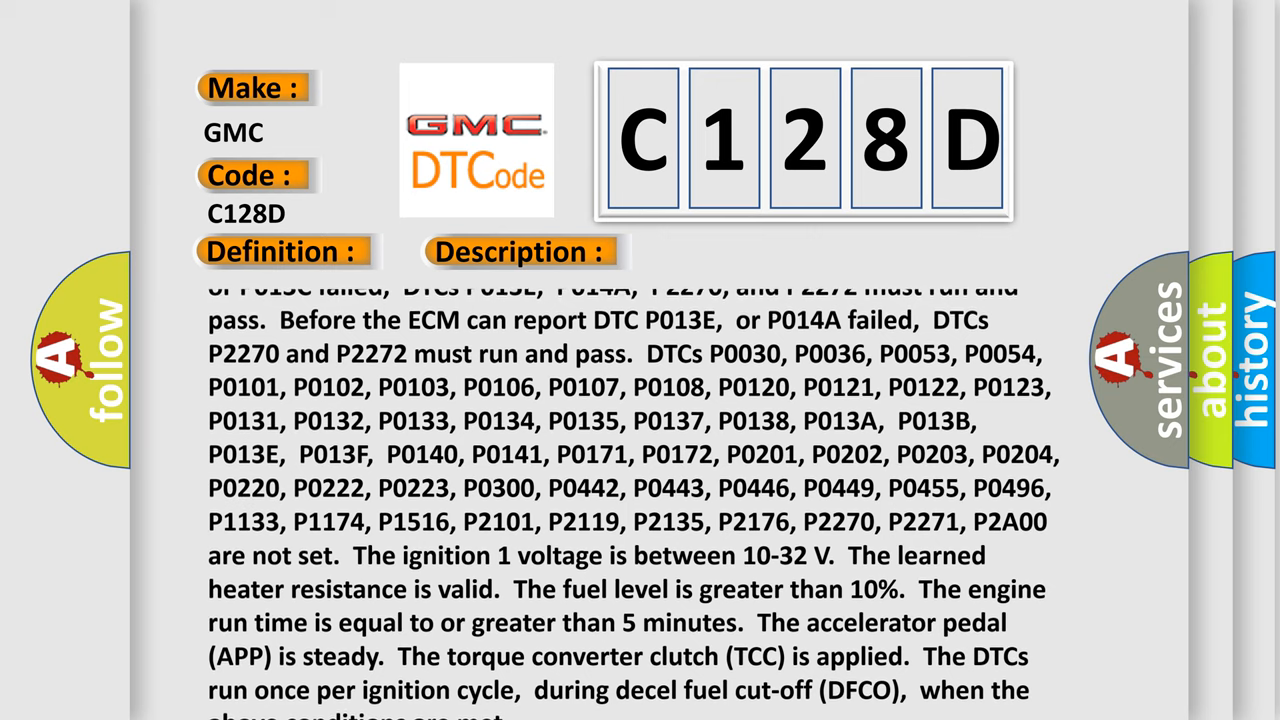
scroll(down, 3)
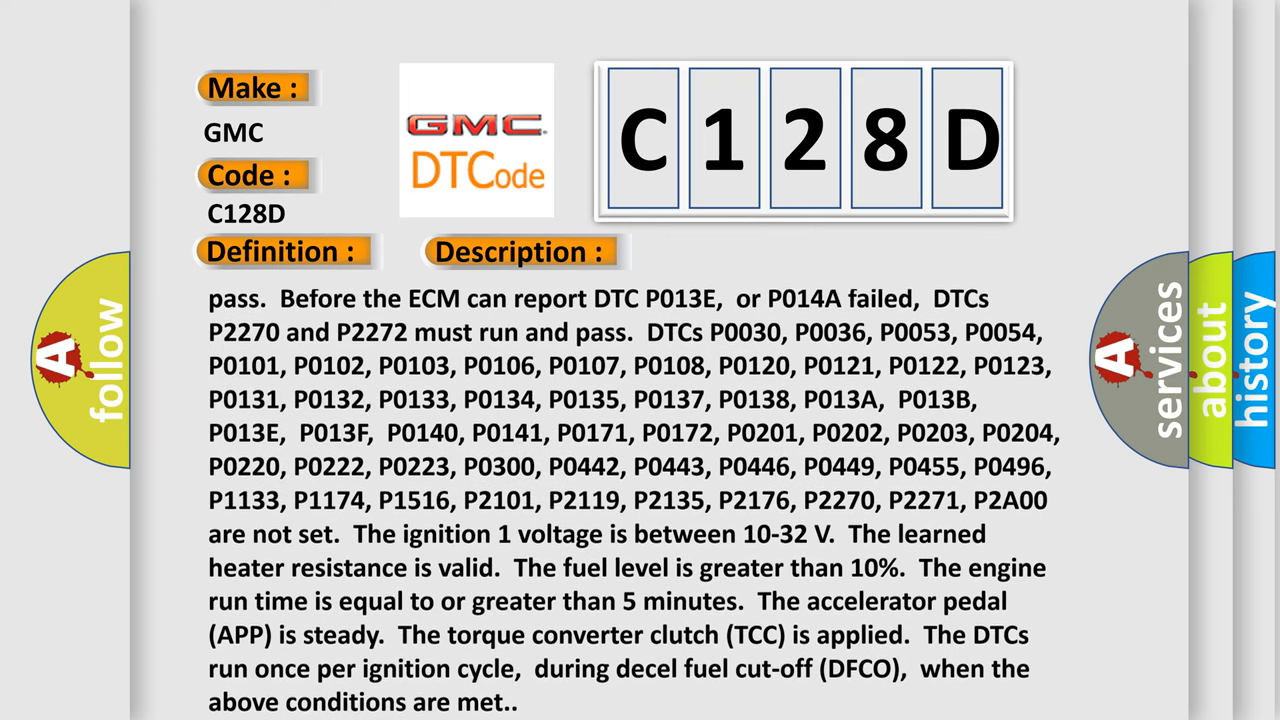
scroll(up, 3)
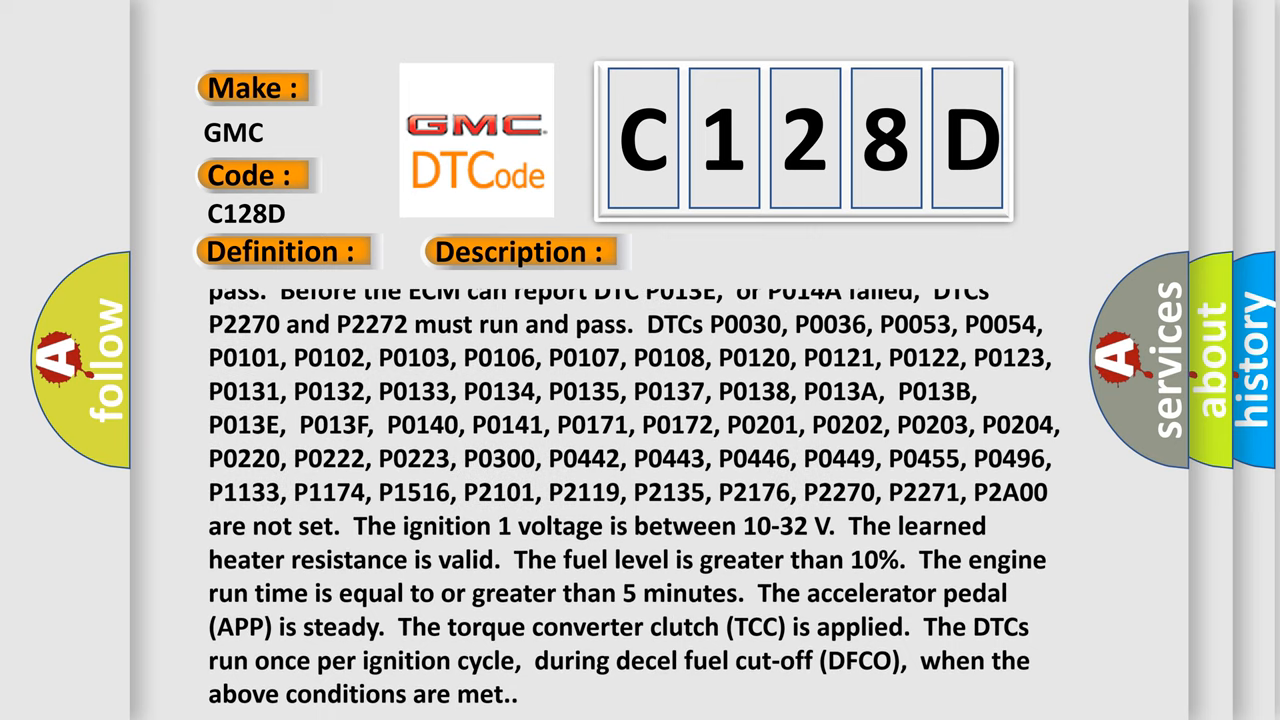
scroll(down, 3)
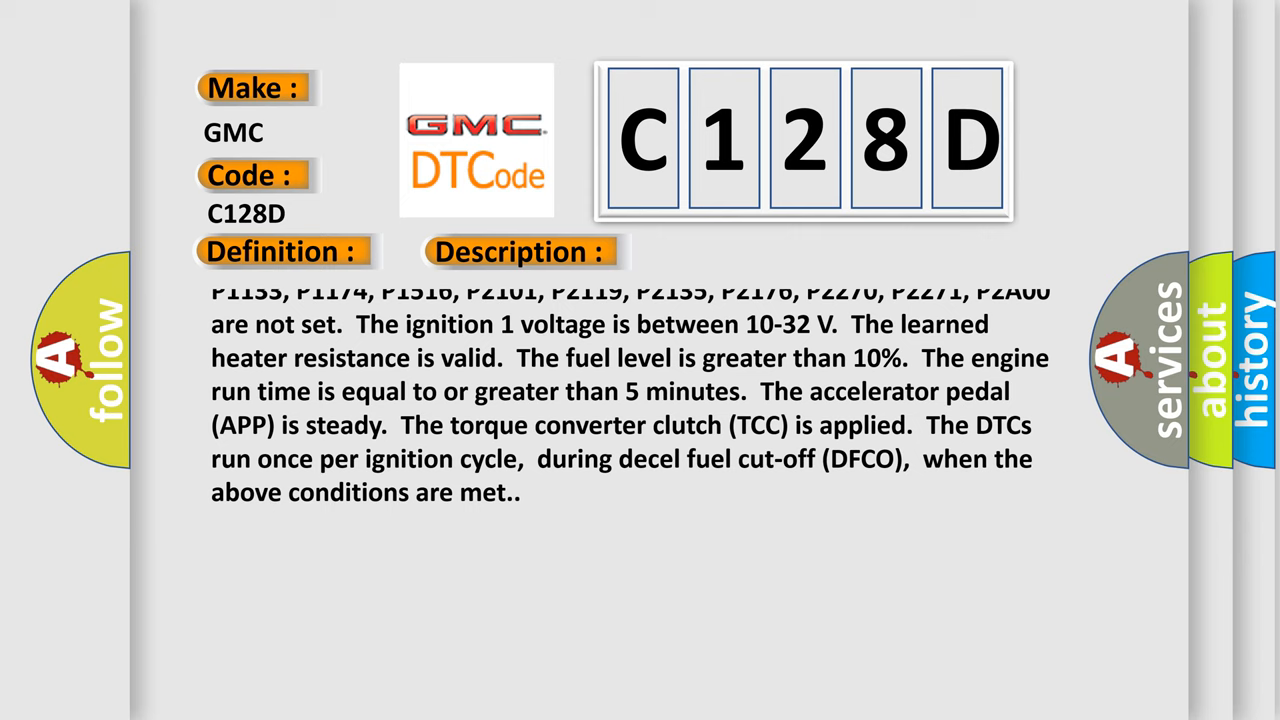
scroll(up, 3)
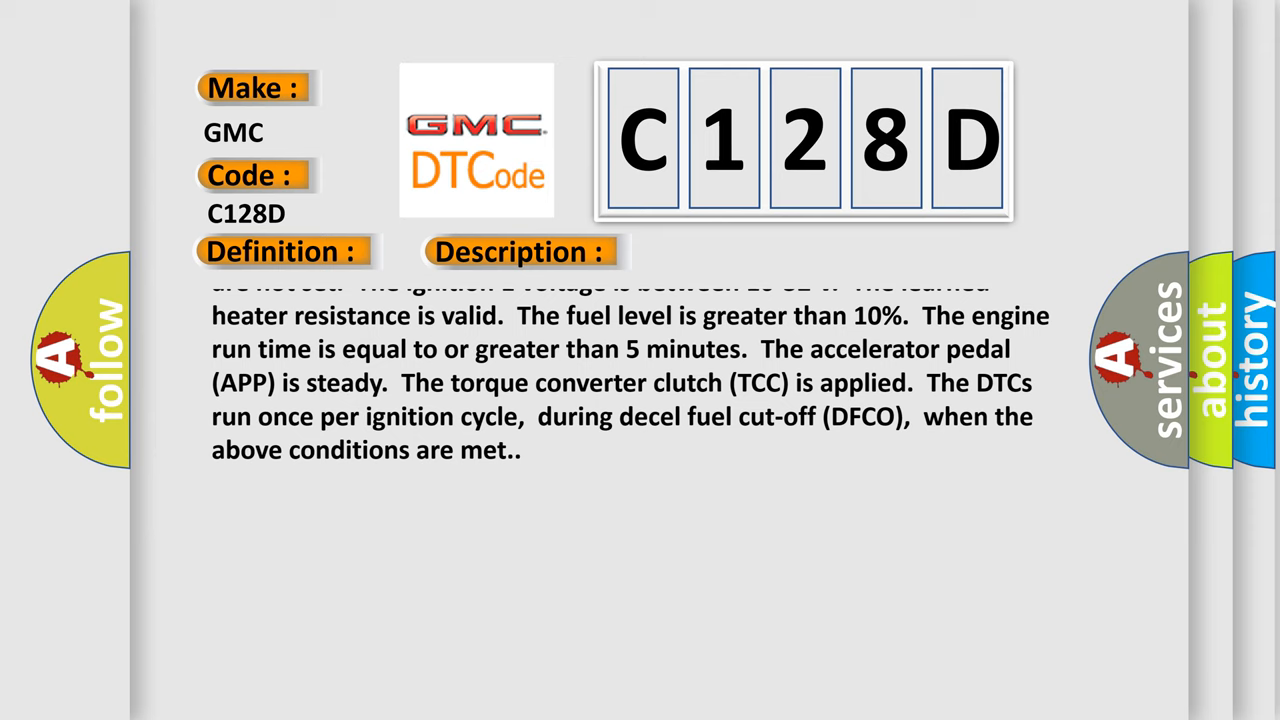
click(732, 252)
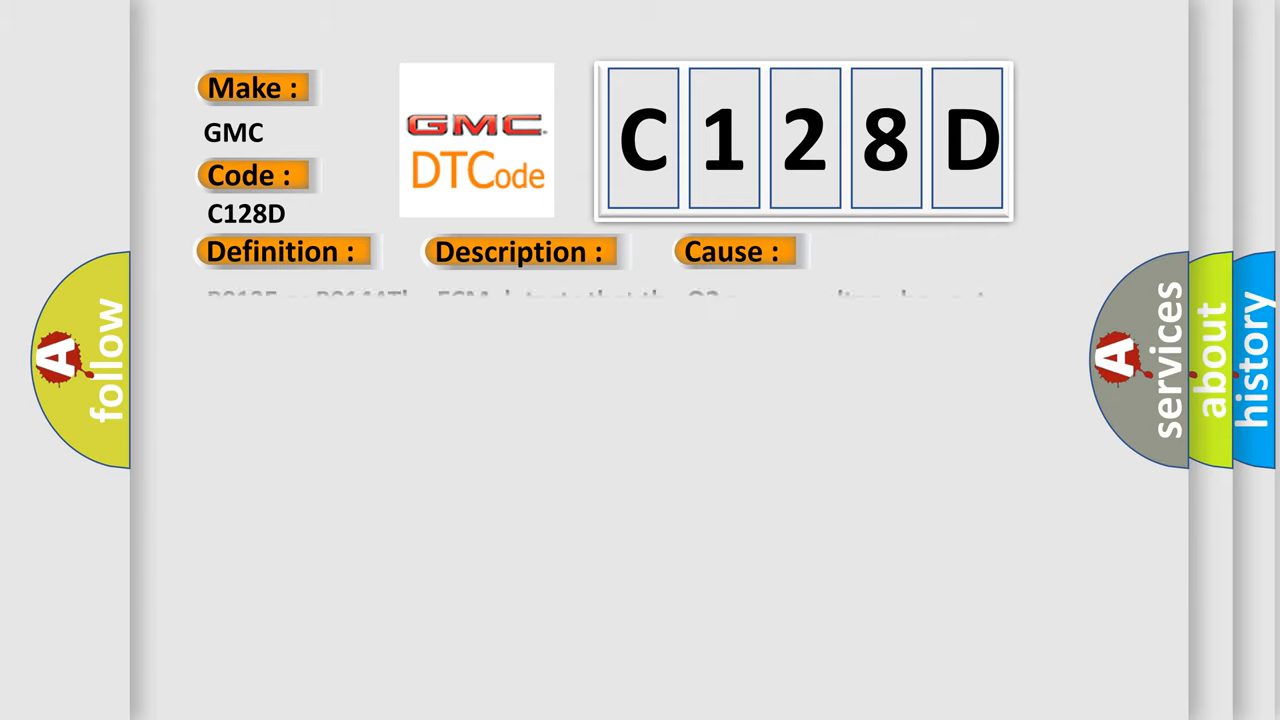